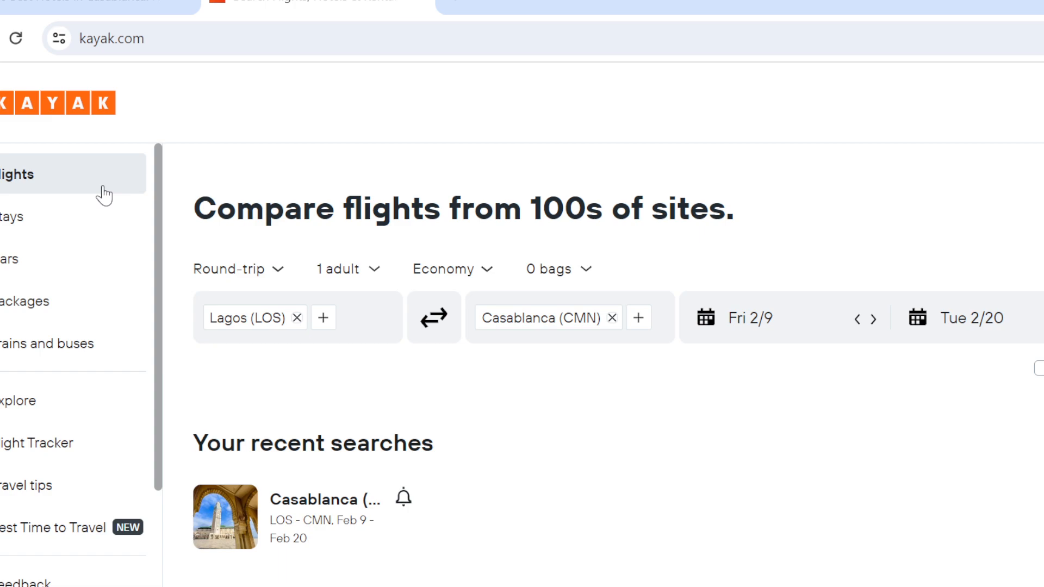
mouse_move(42, 259)
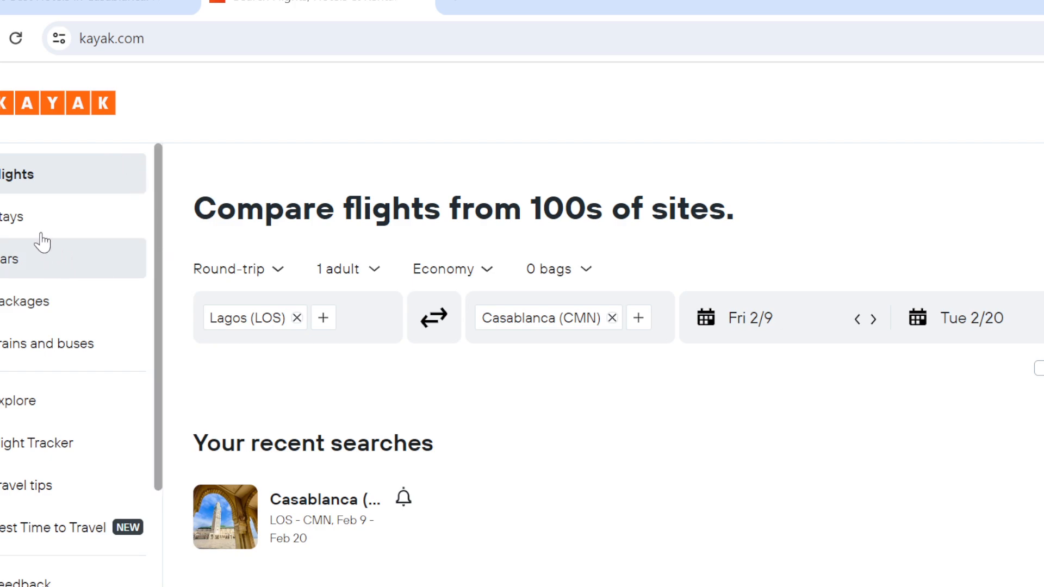
mouse_move(62, 131)
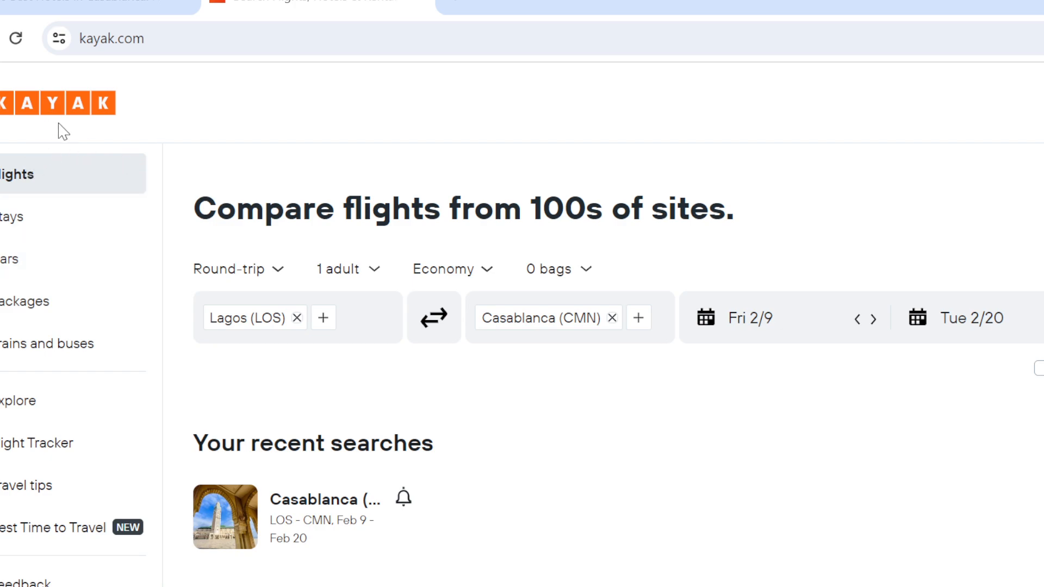
mouse_move(70, 119)
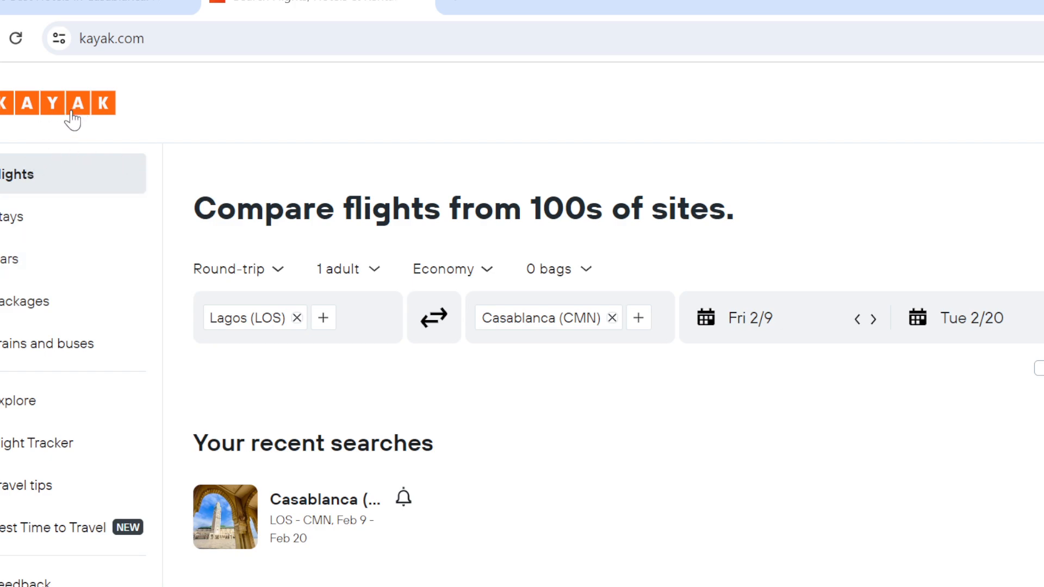
mouse_move(44, 186)
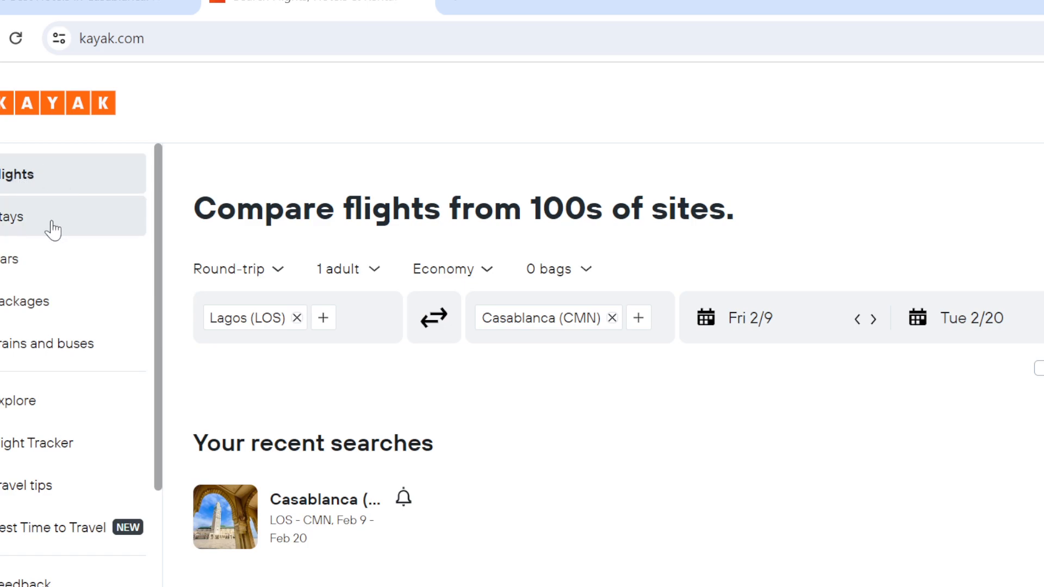
mouse_move(27, 300)
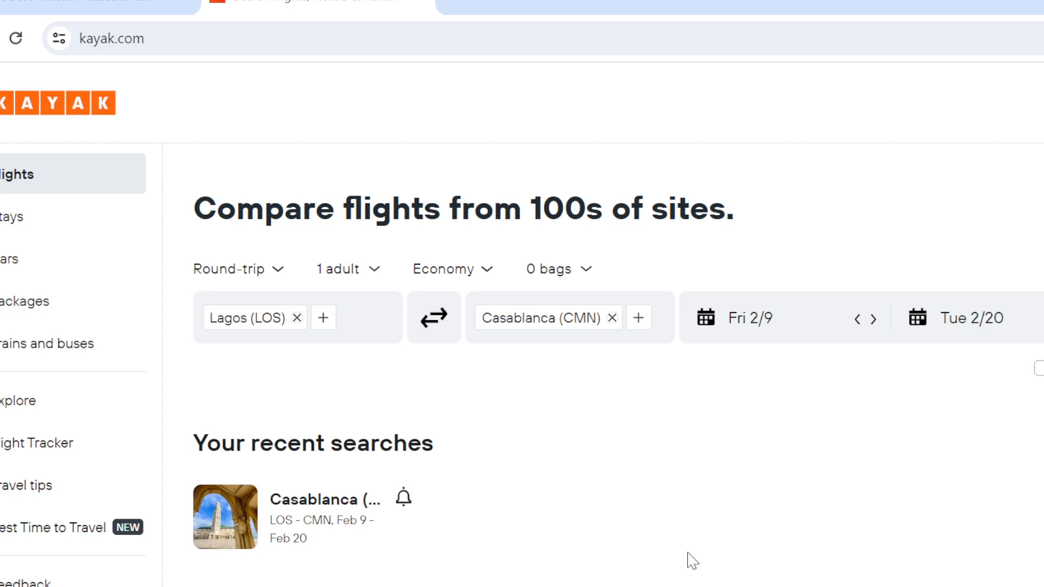
mouse_move(273, 345)
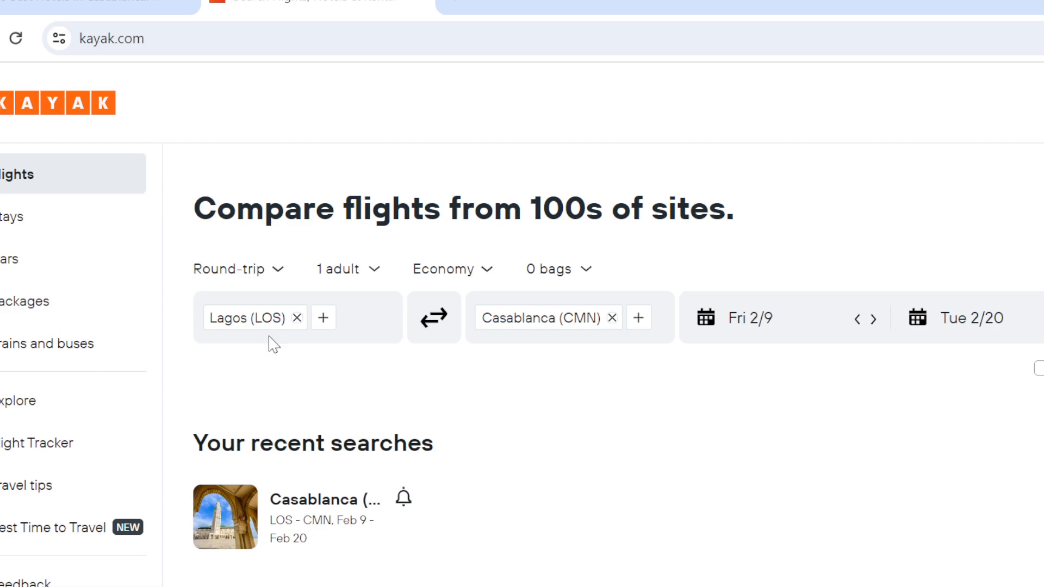
mouse_move(90, 233)
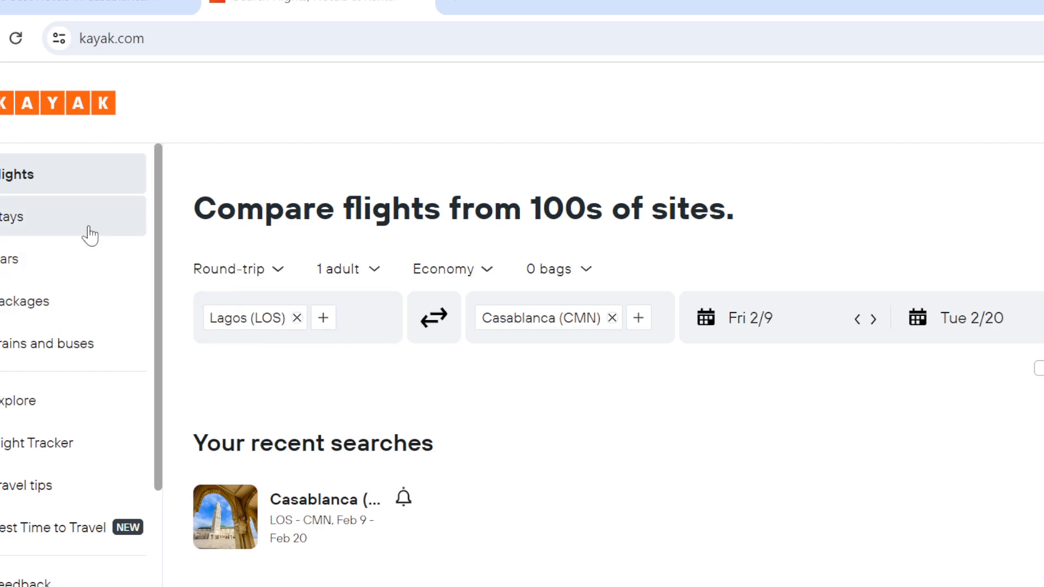
Switch KAYAK to Stays, keeping Casablanca, Morocco and Feb 9–20 dates
left_click(13, 215)
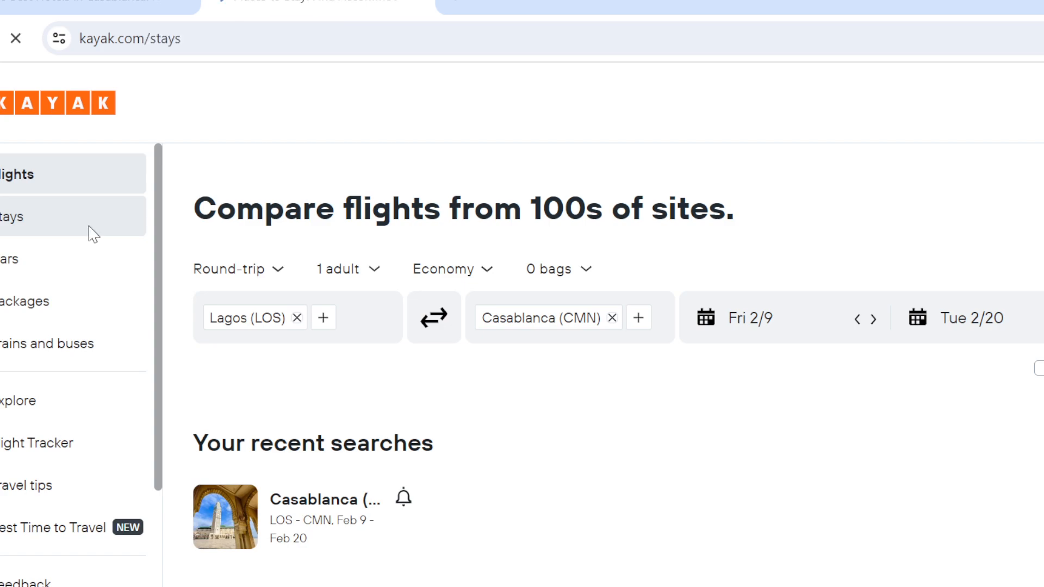
left_click(13, 216)
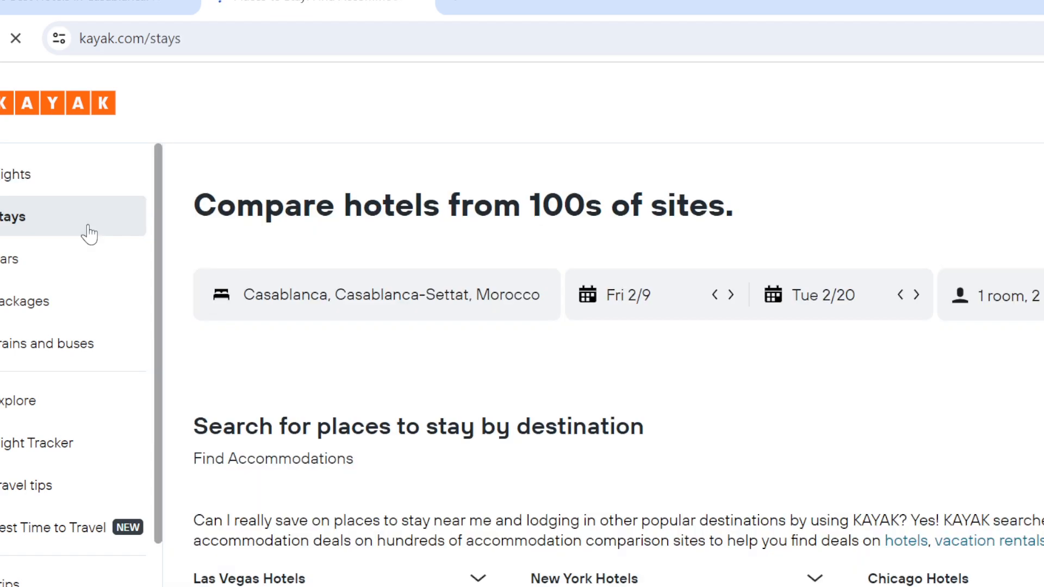
left_click(376, 294)
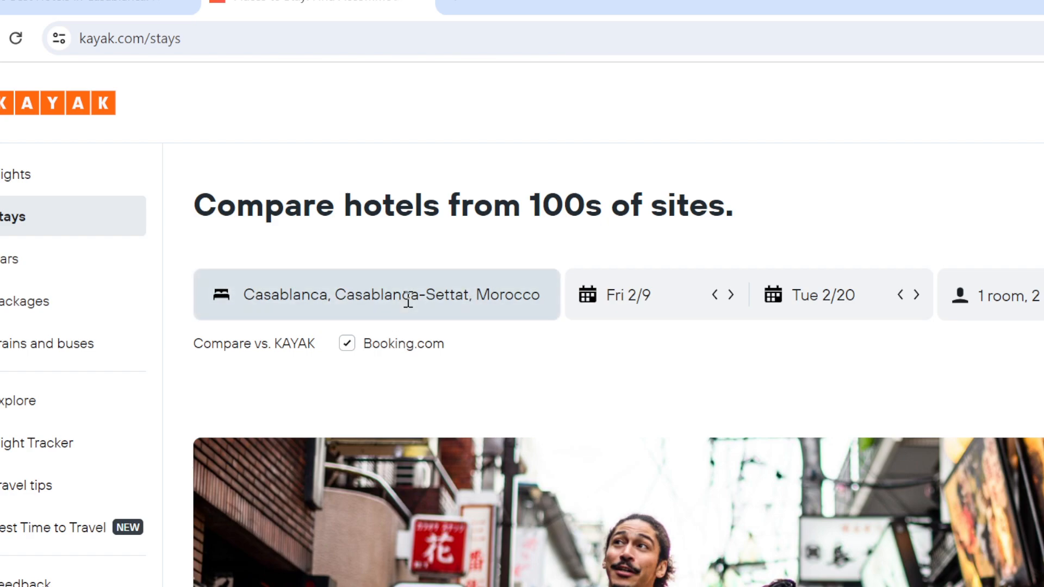
Choose Casablanca, Morocco (City) as destination and shift check-in to Thu Feb 8
left_click(377, 294)
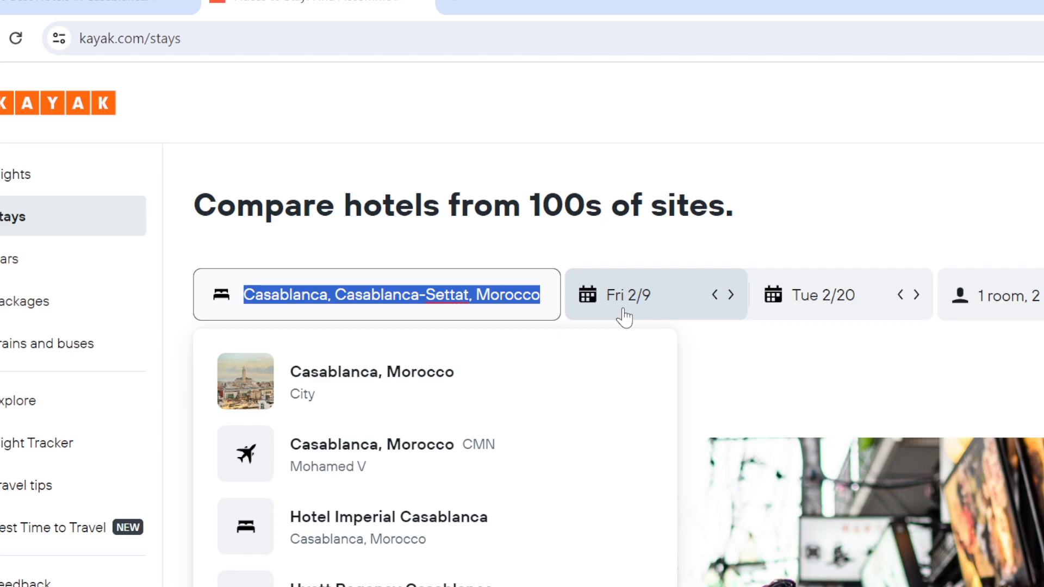
left_click(619, 294)
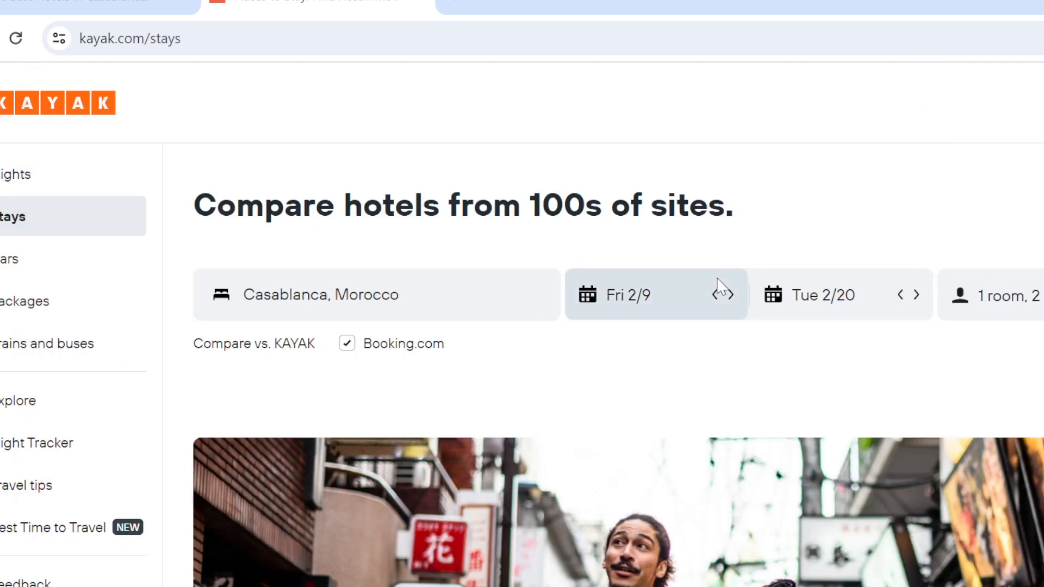
left_click(711, 294)
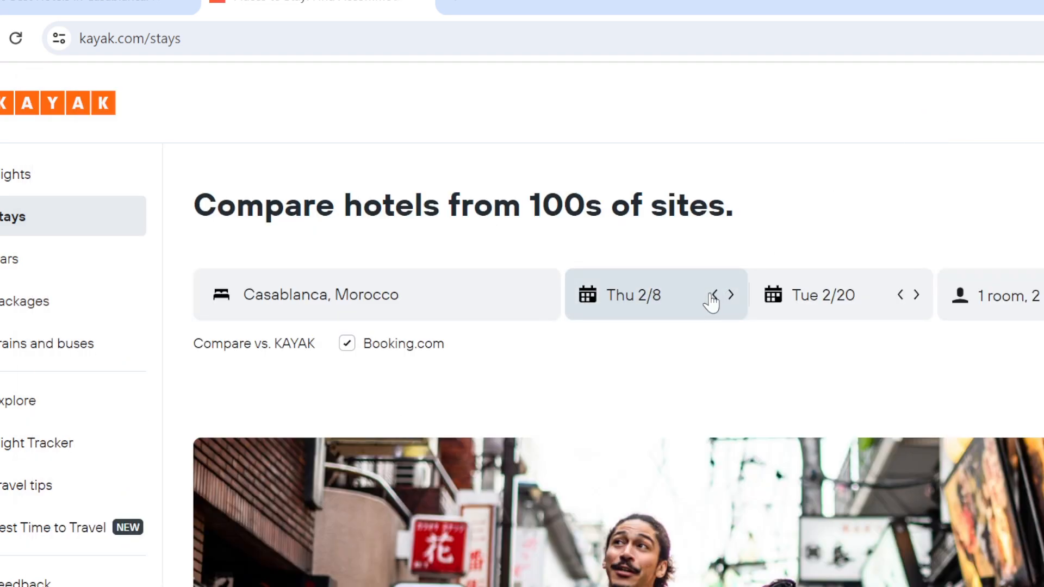
Shift check-in back to Wed Feb 7 and open the February–March 2024 calendar
left_click(719, 294)
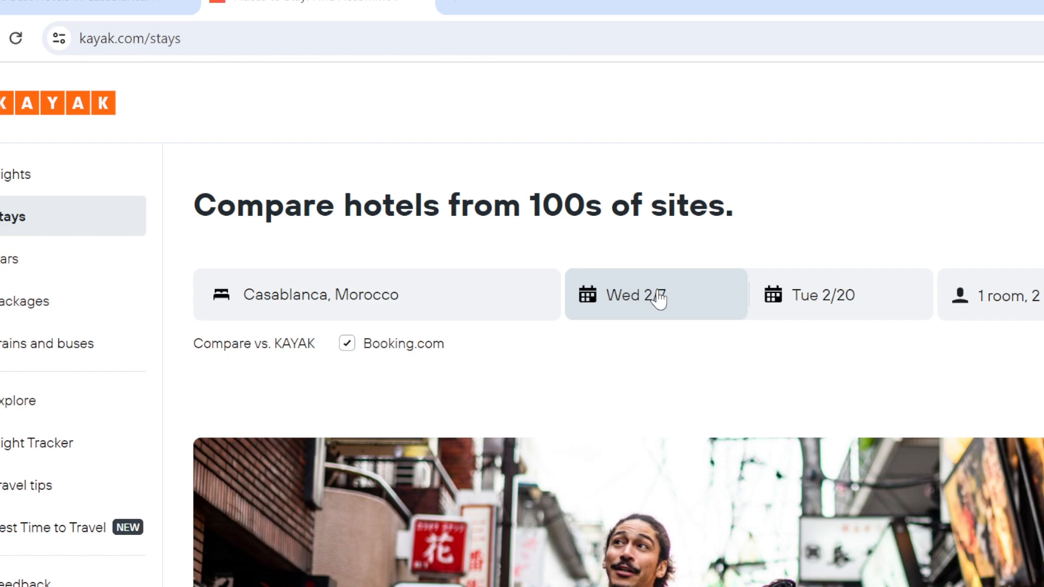
left_click(654, 294)
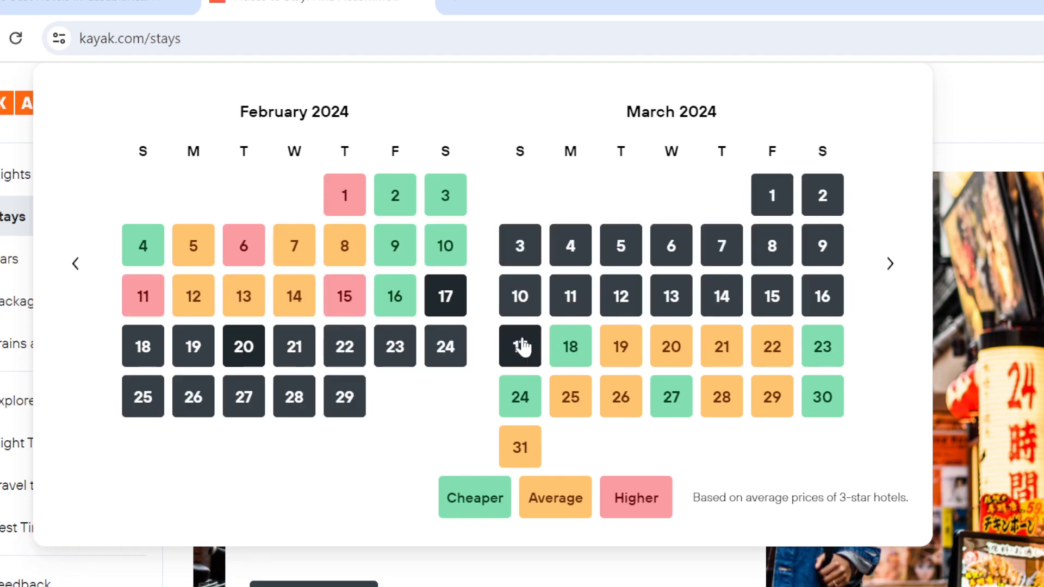
Pick March 17 as check-out, completing the Feb 17–Mar 17 stay
left_click(727, 103)
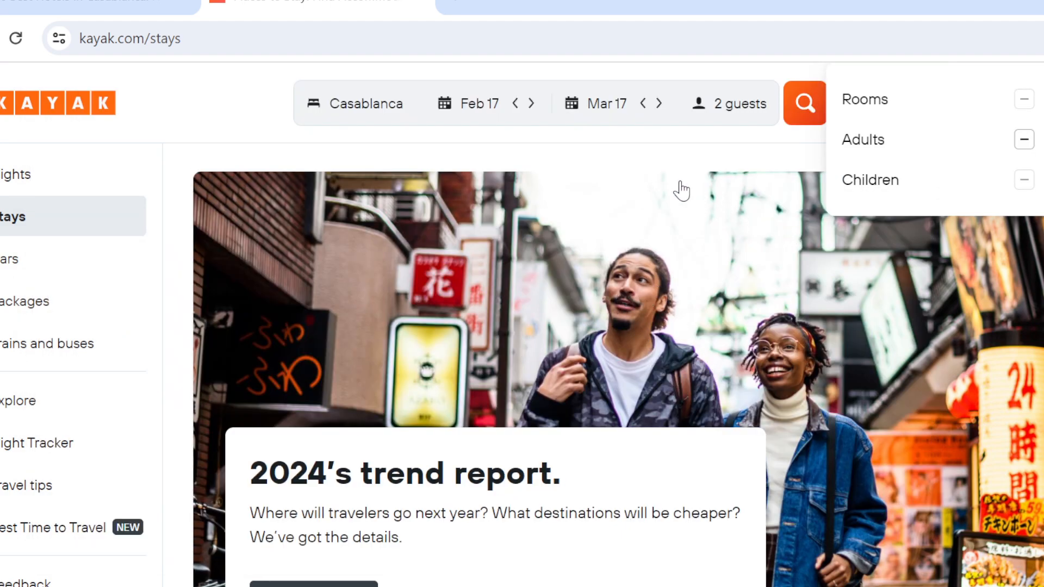
mouse_move(957, 157)
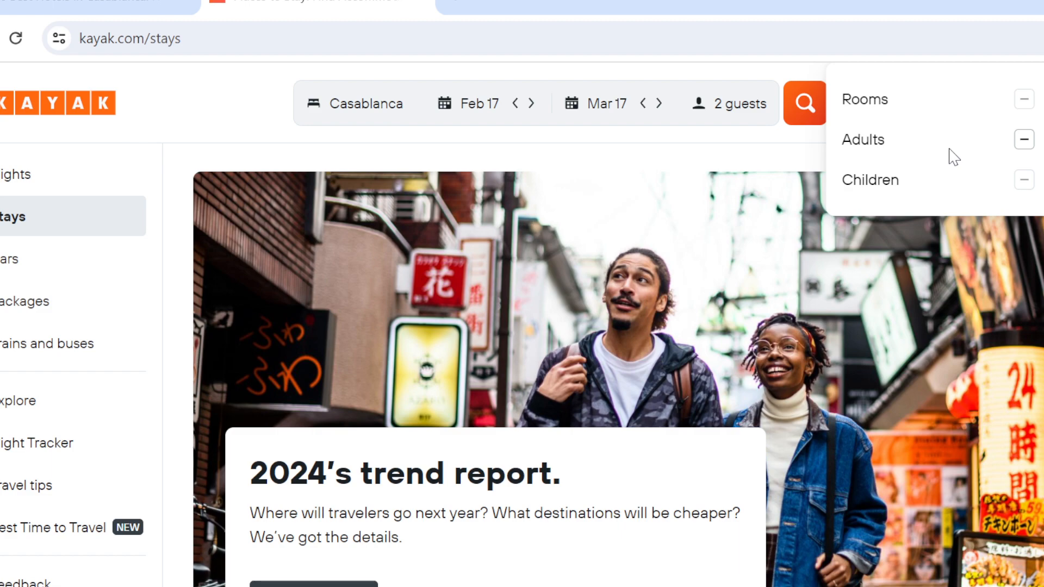
mouse_move(1037, 95)
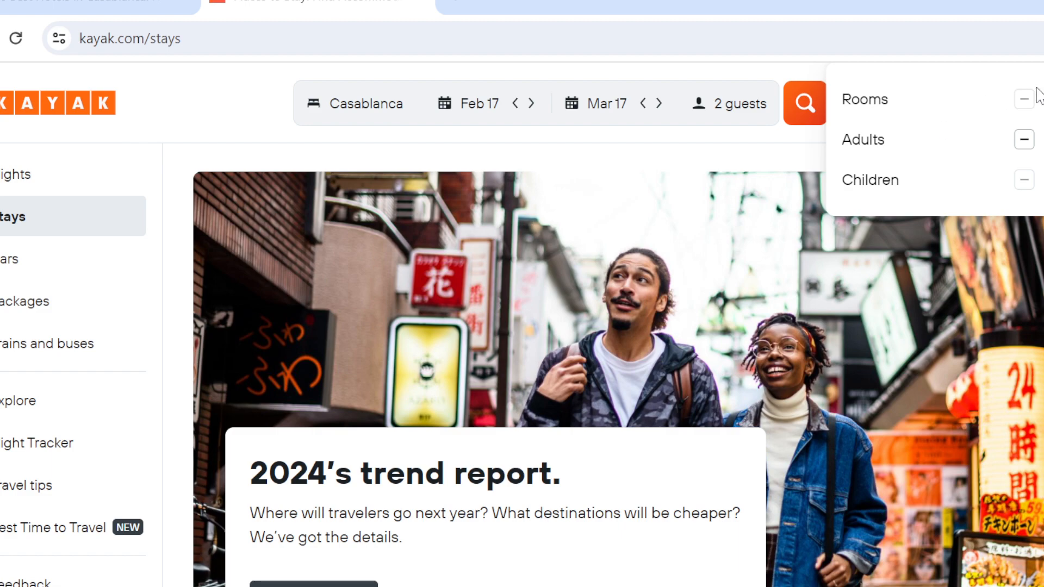